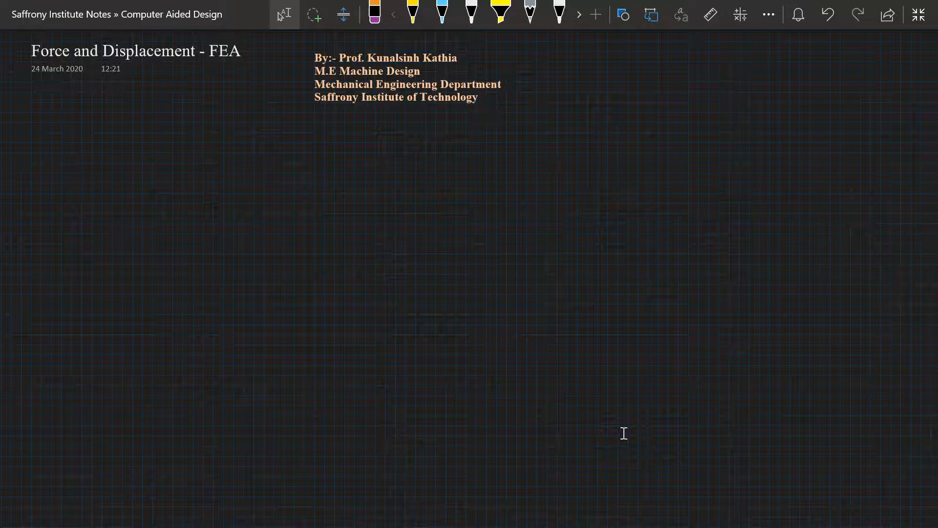
Sketch in yellow a stepped bar of two sections labelled L1 and L2, hatched as fixed at the left wall
left_click(413, 12)
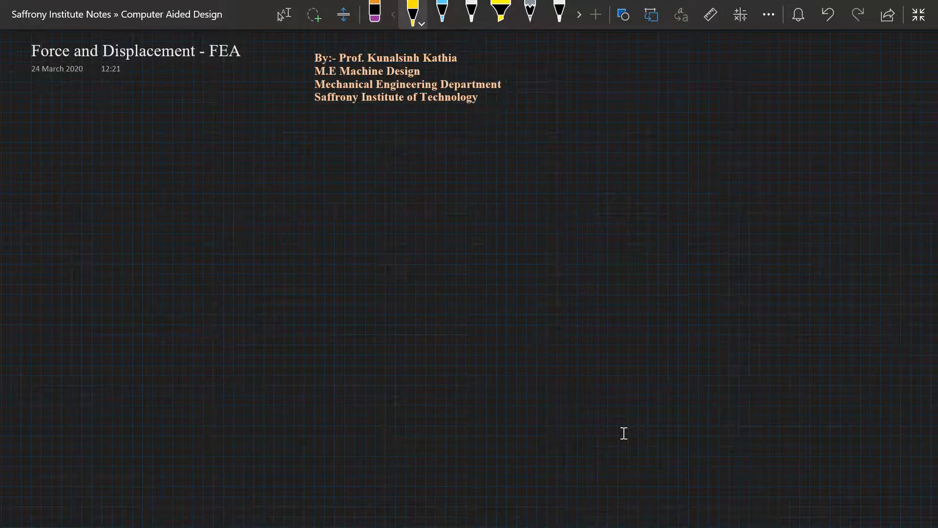
left_click_drag(50, 136, 57, 316)
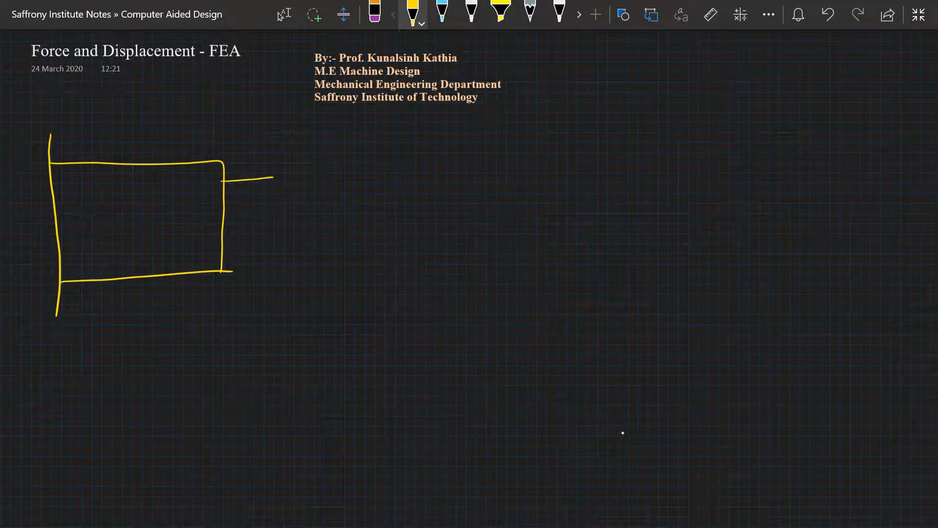
left_click_drag(225, 180, 324, 245)
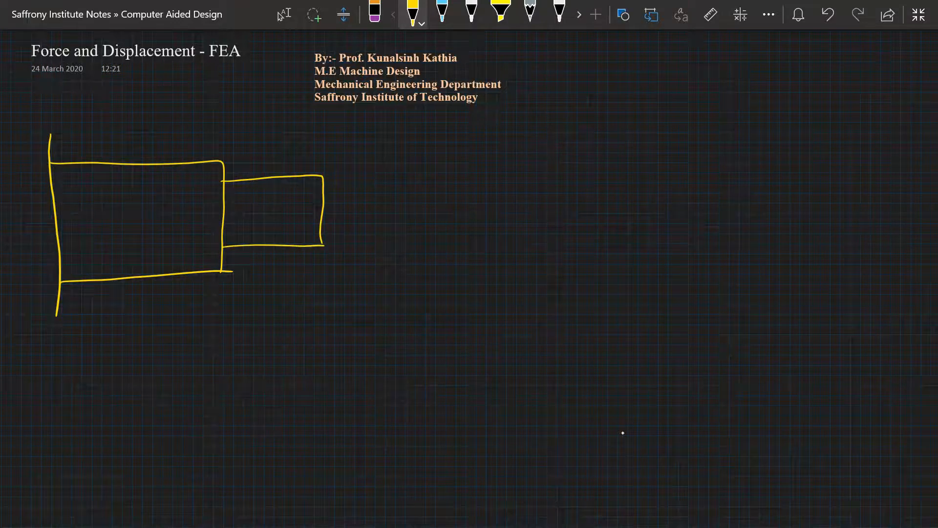
left_click_drag(116, 302, 116, 321)
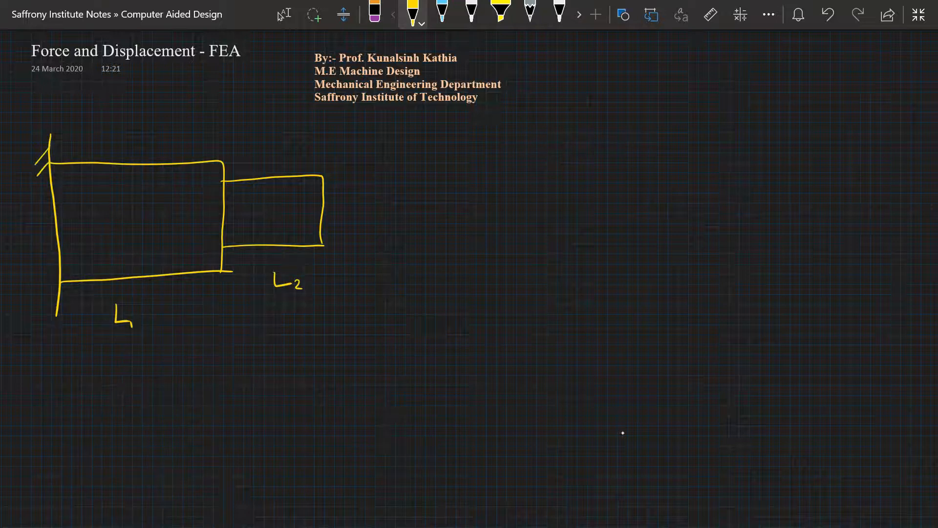
left_click_drag(45, 191, 56, 310)
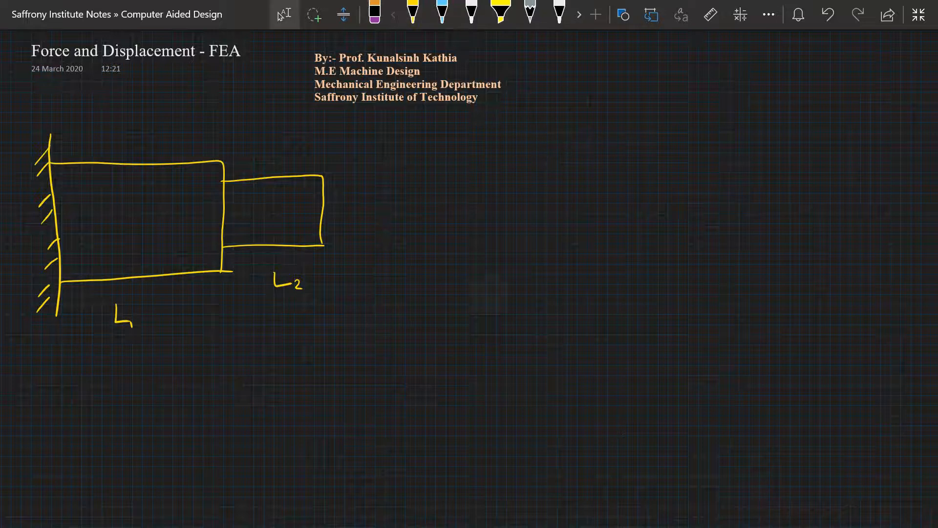
Add a pull arrow at the bar's right end labelled 500 kN, with E = x
left_click_drag(324, 214, 360, 200)
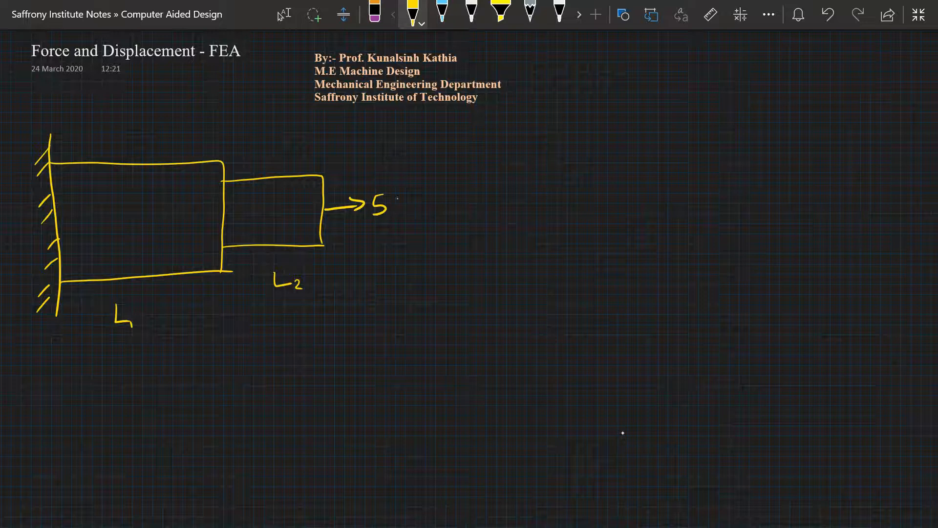
type("500 KN")
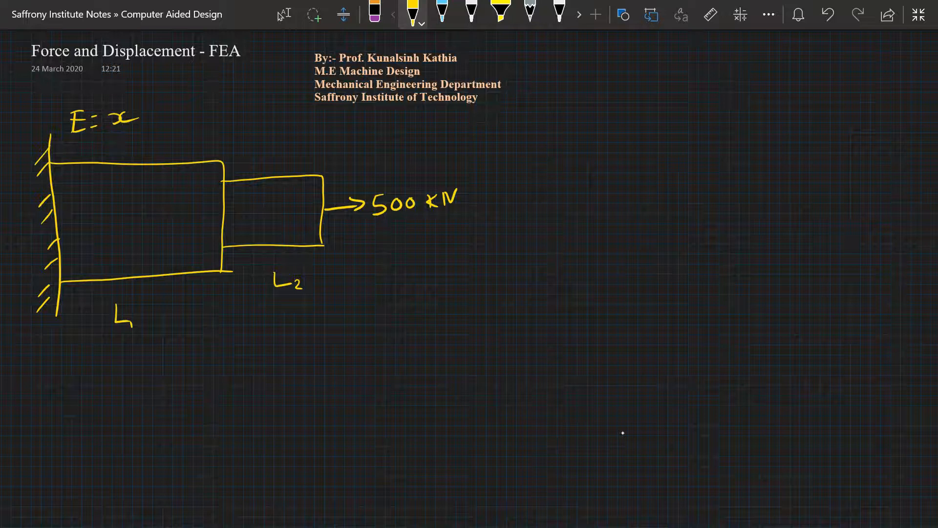
Write the '1 Discretization' heading and circle element numbers 1 and 2 on the bar
left_click_drag(57, 332, 57, 362)
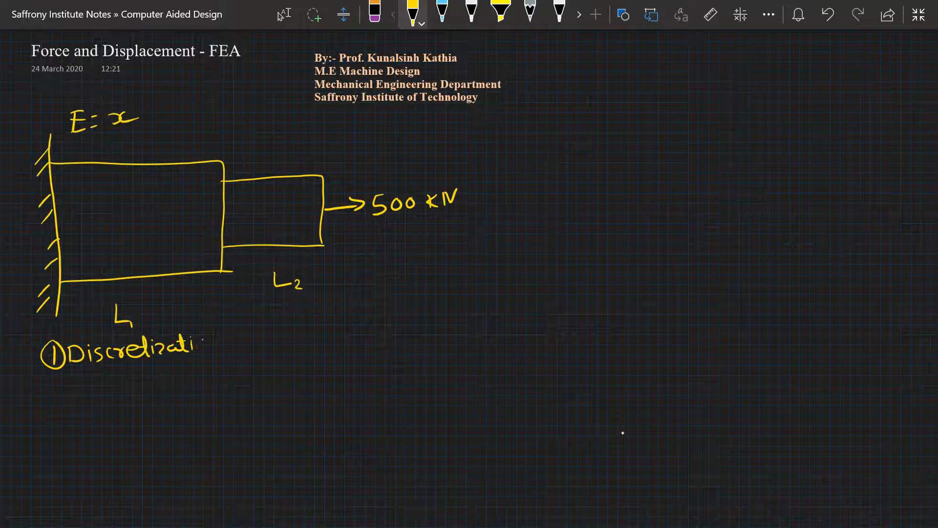
type("on")
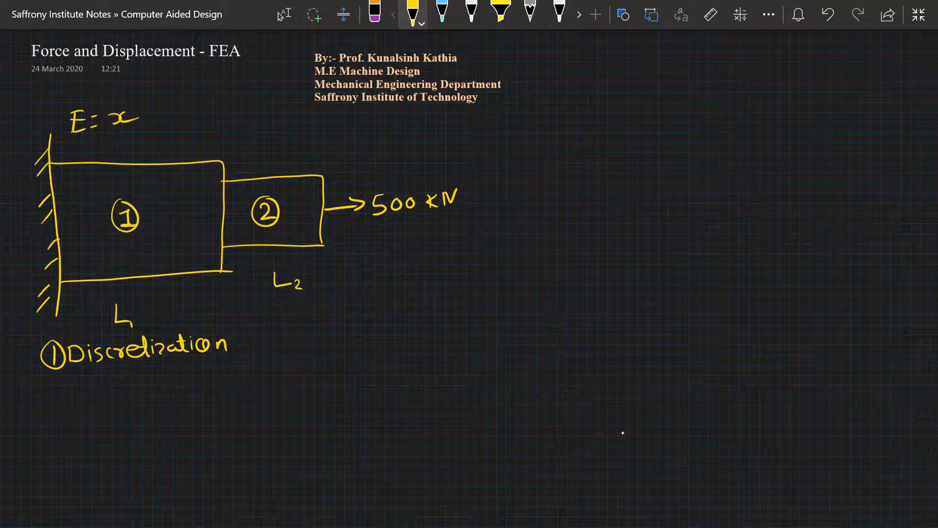
Mark nodes 1–3 in blue and begin a line model with nodes 1 and 2 beside the bar
left_click(442, 9)
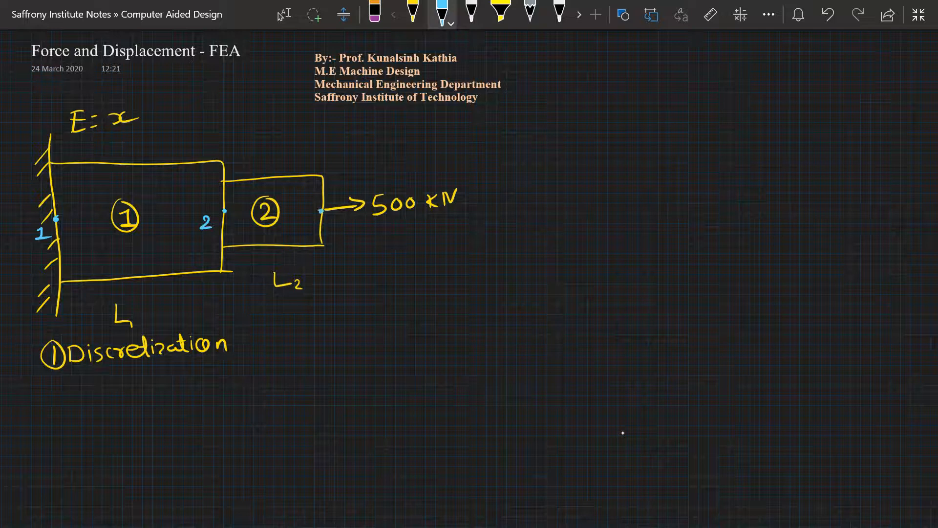
type("3")
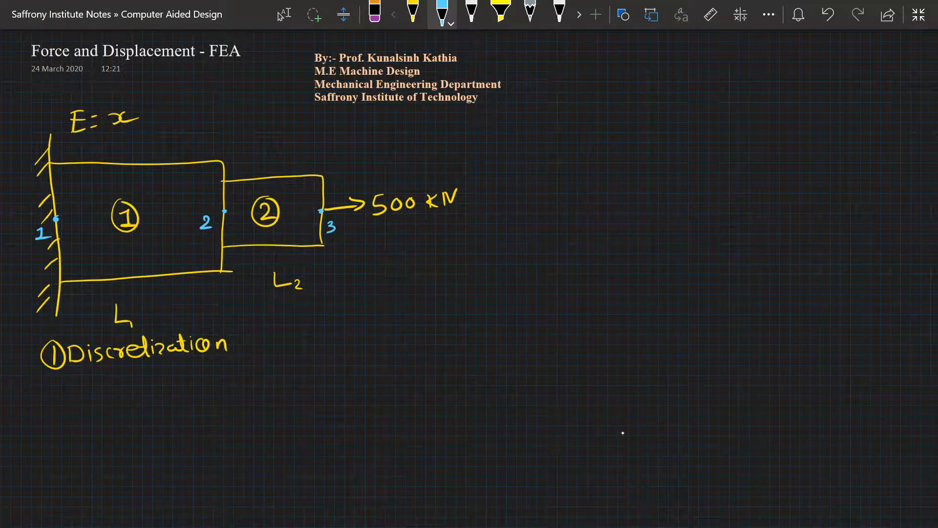
left_click_drag(544, 215, 622, 213)
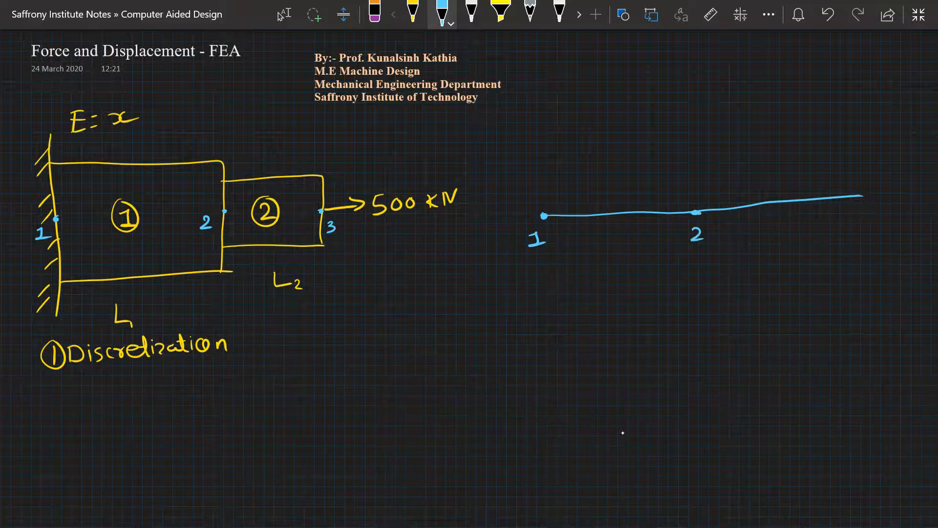
Circle the line model's element numbers in yellow, underline 500 kN, and label nodal forces F1, F2, F3
left_click(863, 227)
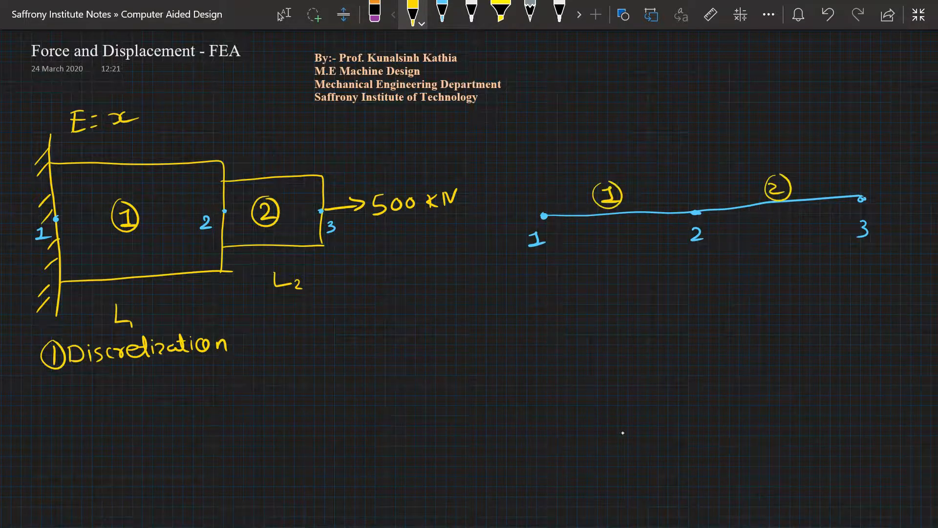
left_click_drag(359, 223, 407, 218)
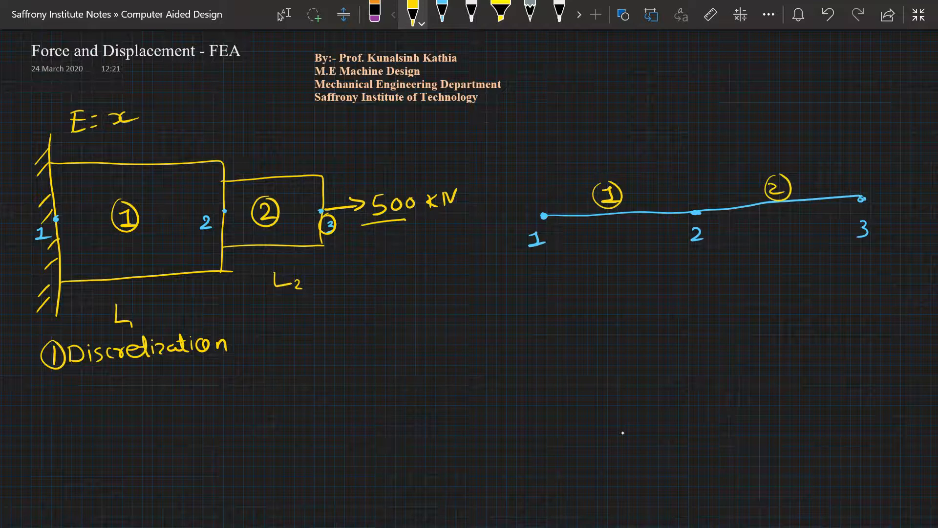
left_click_drag(876, 199, 915, 195)
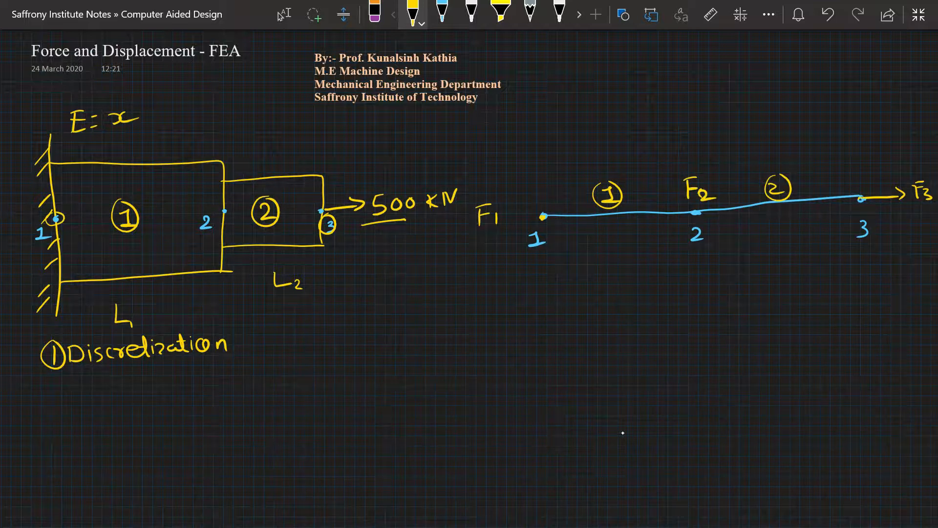
Add stiffnesses K1, K2 and displacement arrows U1–U3 under the nodes, then start item 2
left_click_drag(545, 245, 544, 282)
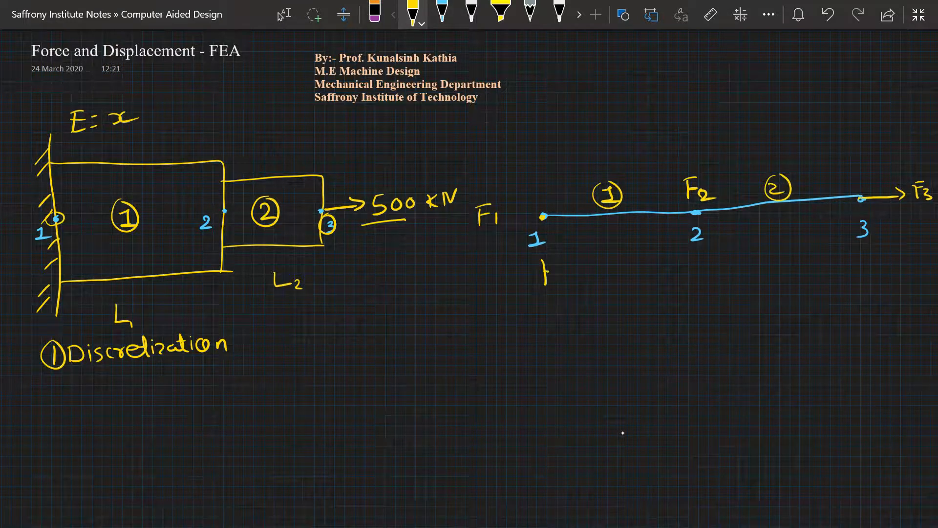
type("U1")
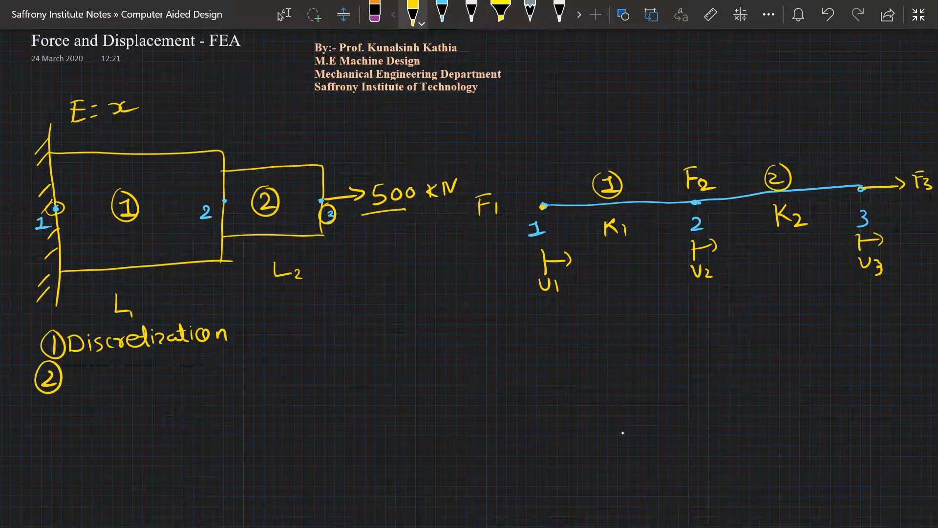
Write step 2 'Force matrix' as a braced column F1, F2, F3, and begin step 3 'displacement' in blue
type("Force matrix")
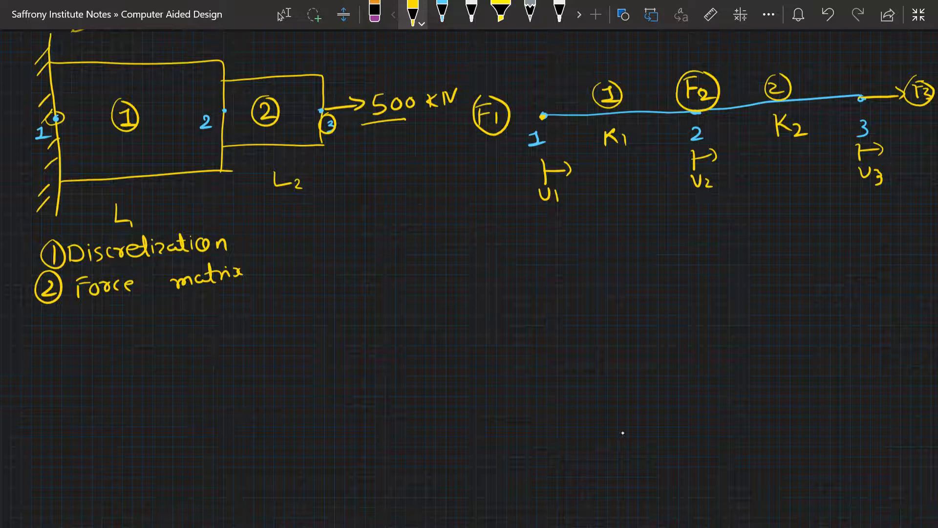
left_click_drag(105, 317, 96, 401)
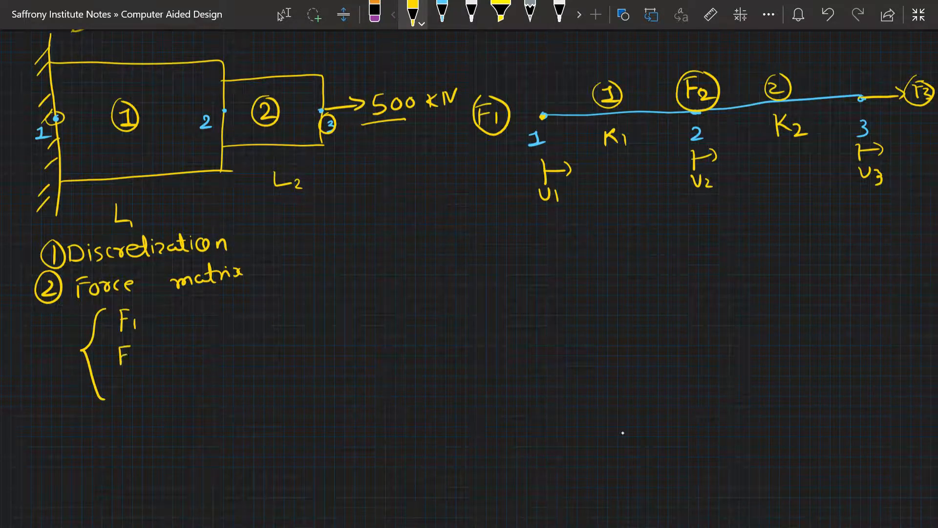
type("2")
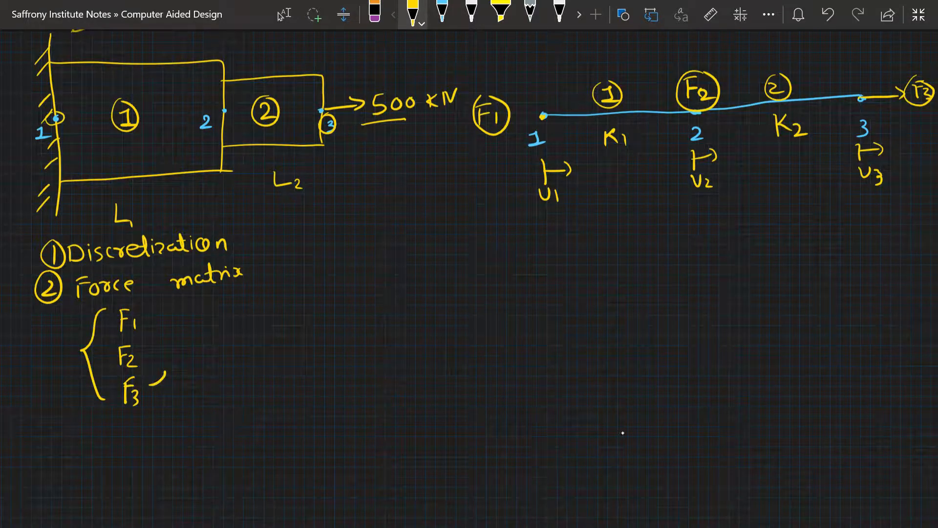
left_click_drag(161, 317, 159, 407)
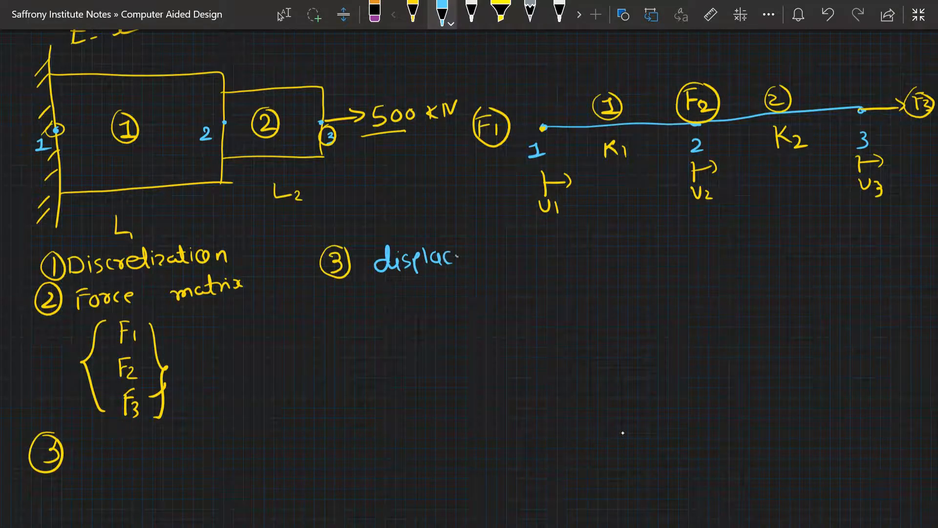
Complete 'displacement matrix' with a braced U1, U2, U3 column and circle u1–u3 on the bar sketch
type("ement matrix")
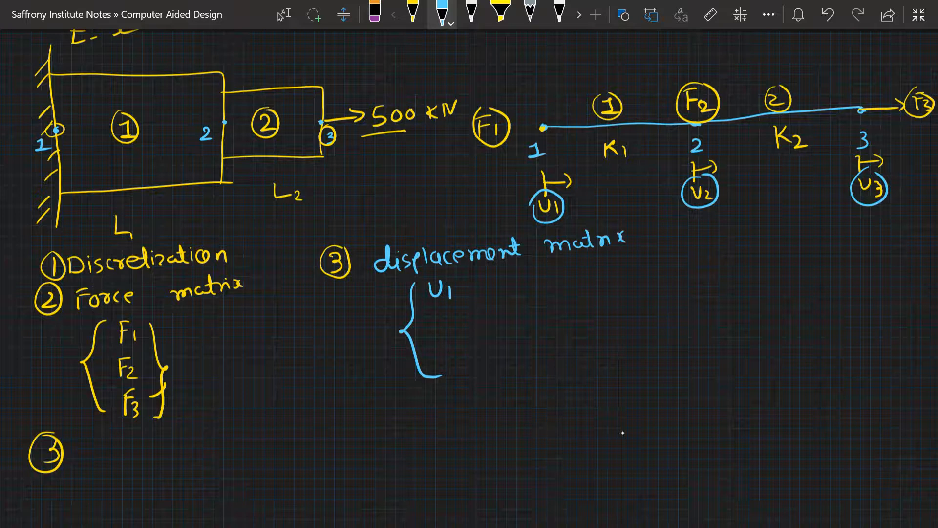
type("U2")
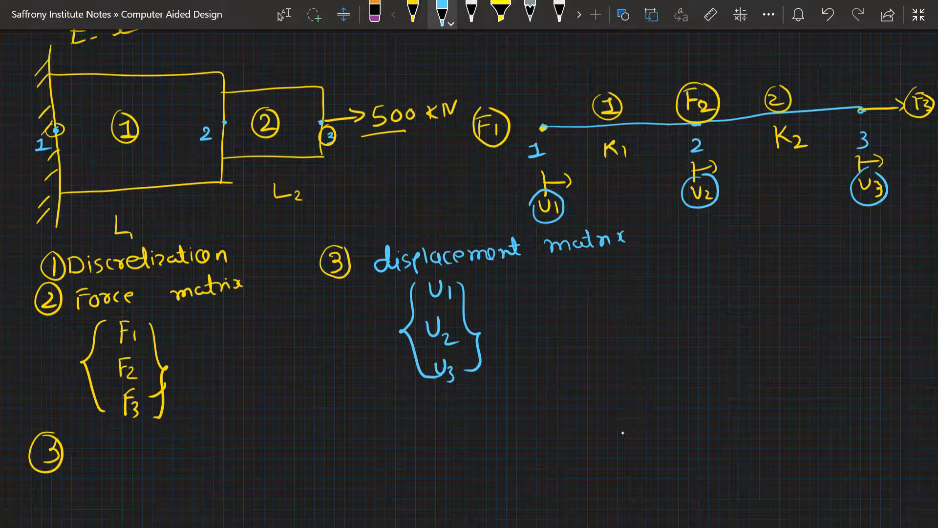
scroll("down", 3)
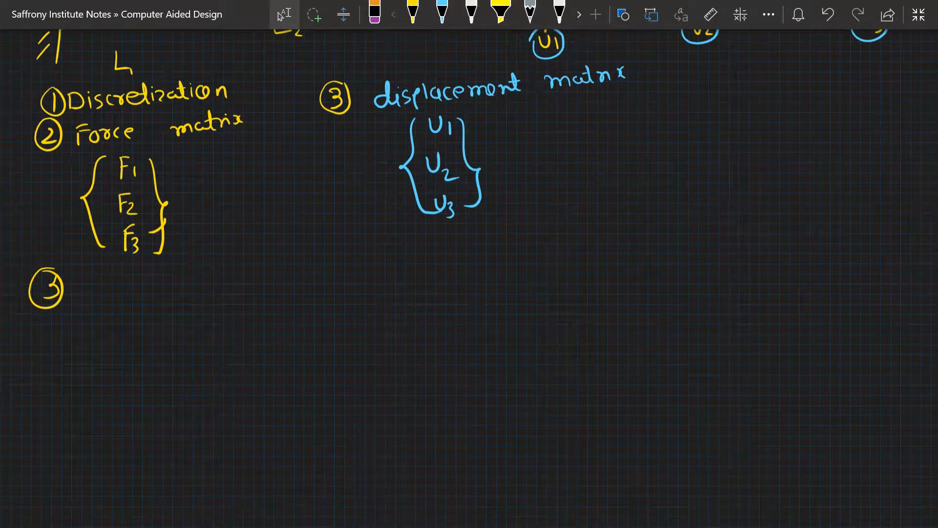
Handwrite the global relation [F] = [K][U] in blue below the circled 3
left_click_drag(116, 308, 108, 344)
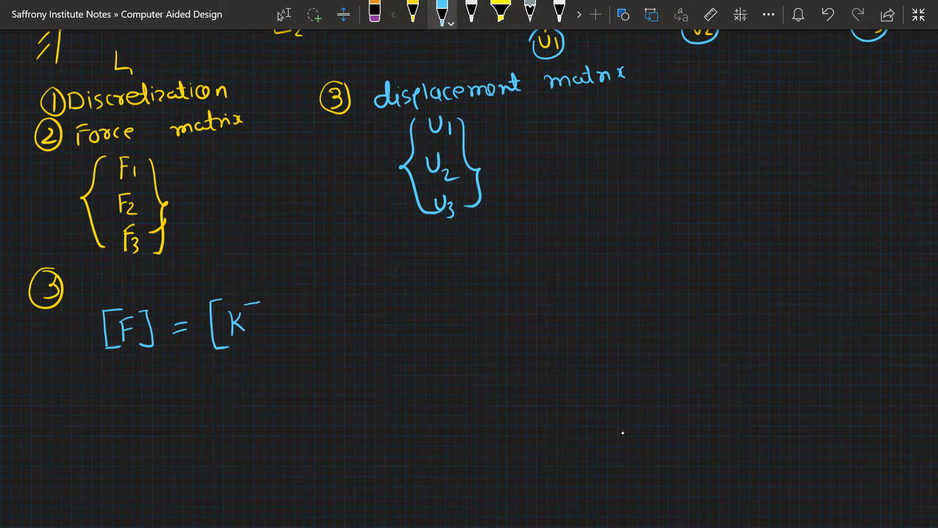
left_click_drag(252, 305, 257, 341)
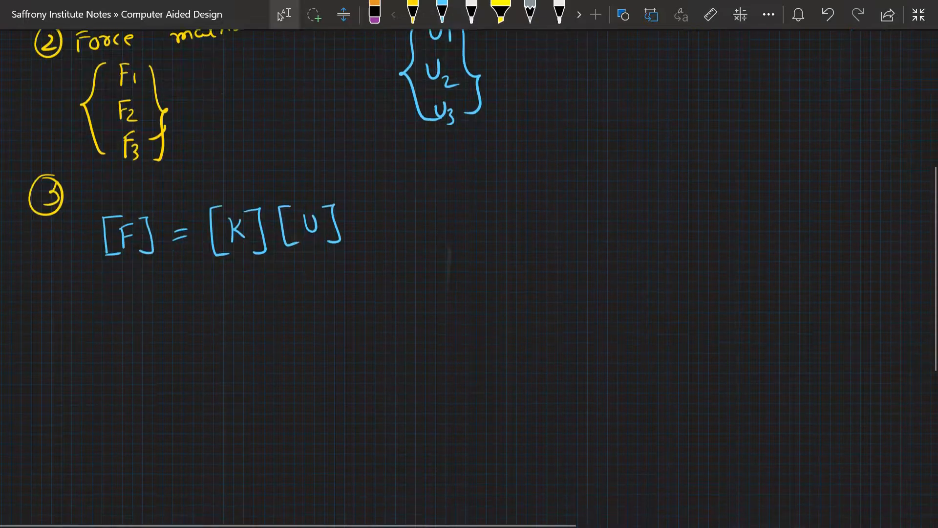
scroll("down", 3)
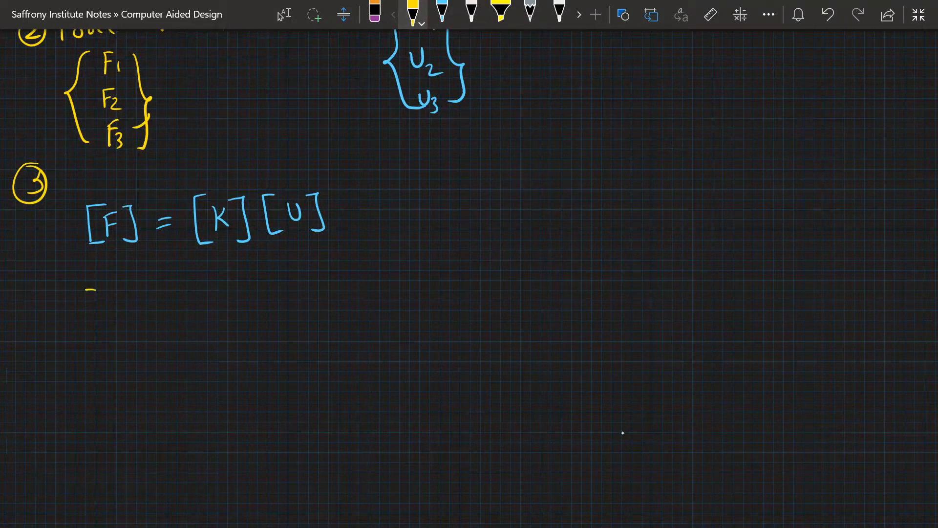
Write the F1–F3 column equal to the stiffness matrix rows K1, -K1, K1+K2, -K2 entries
left_click_drag(104, 293, 89, 395)
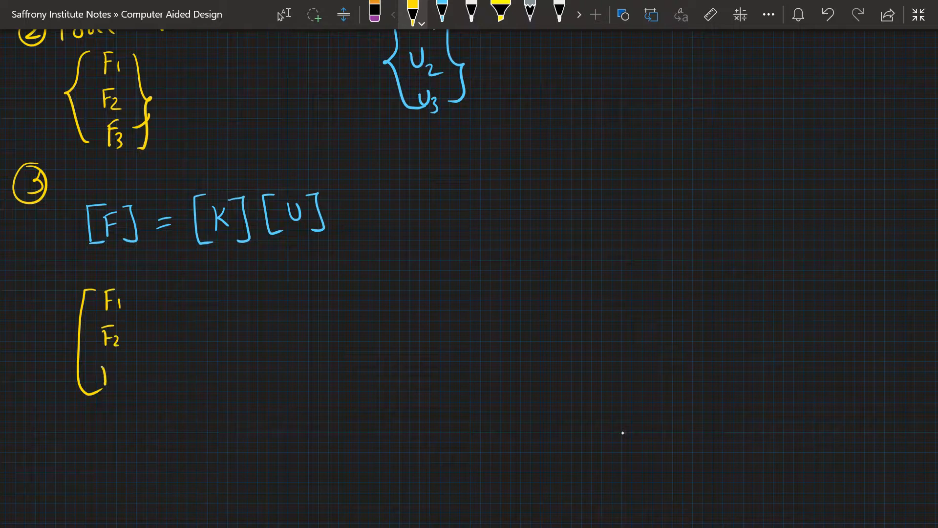
left_click_drag(105, 365, 138, 394)
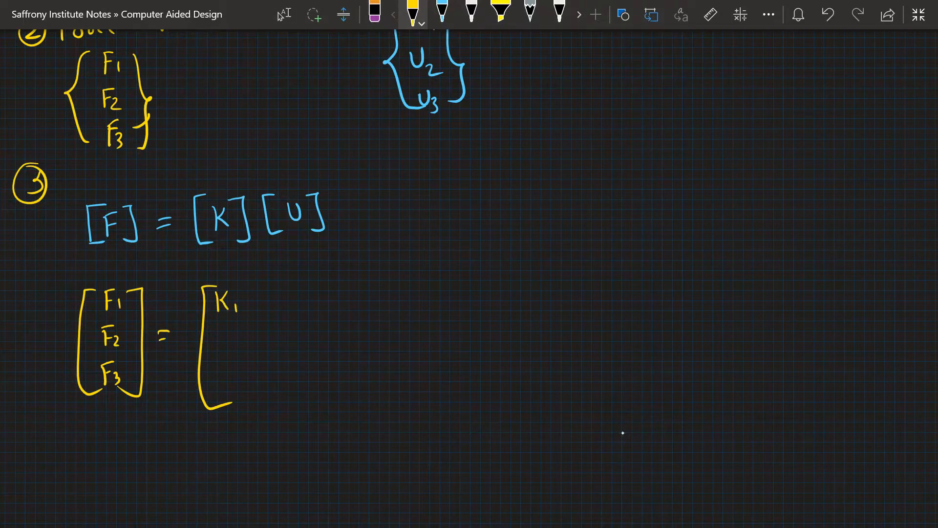
left_click_drag(282, 296, 304, 293)
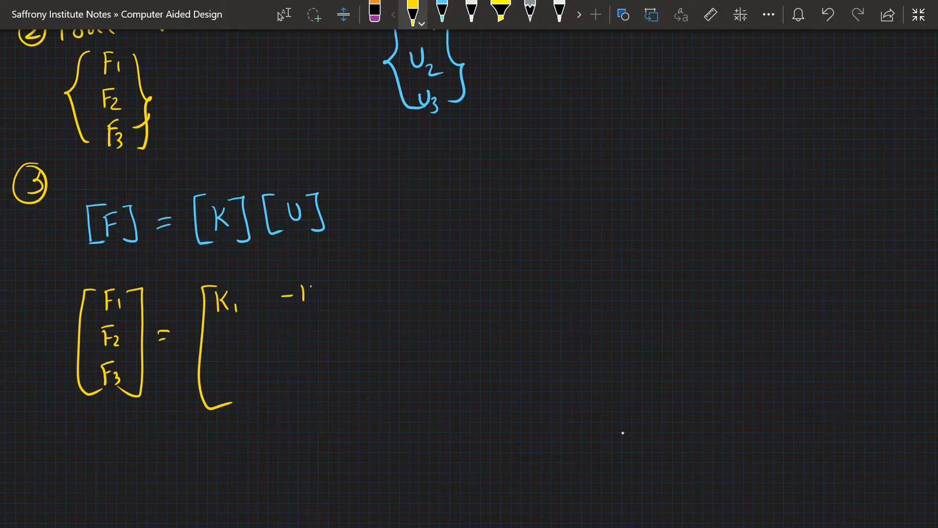
type("K1")
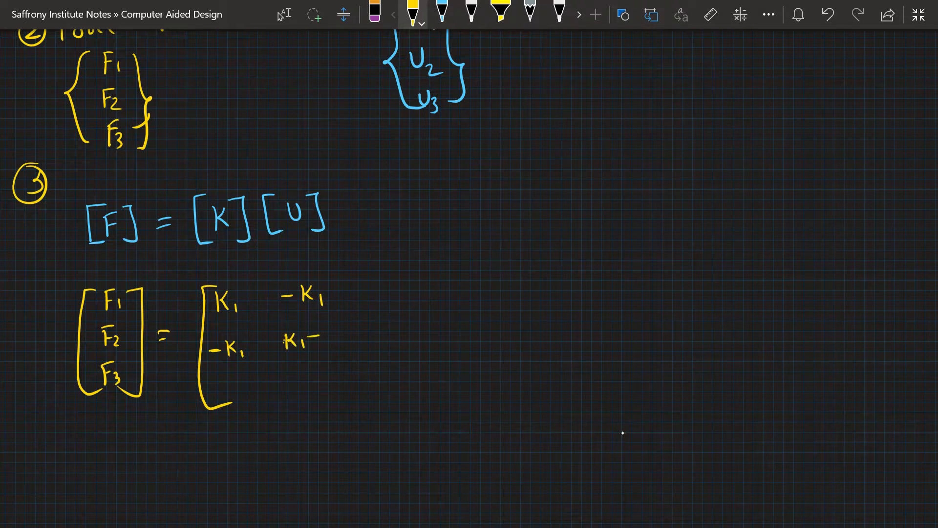
type("+K_2")
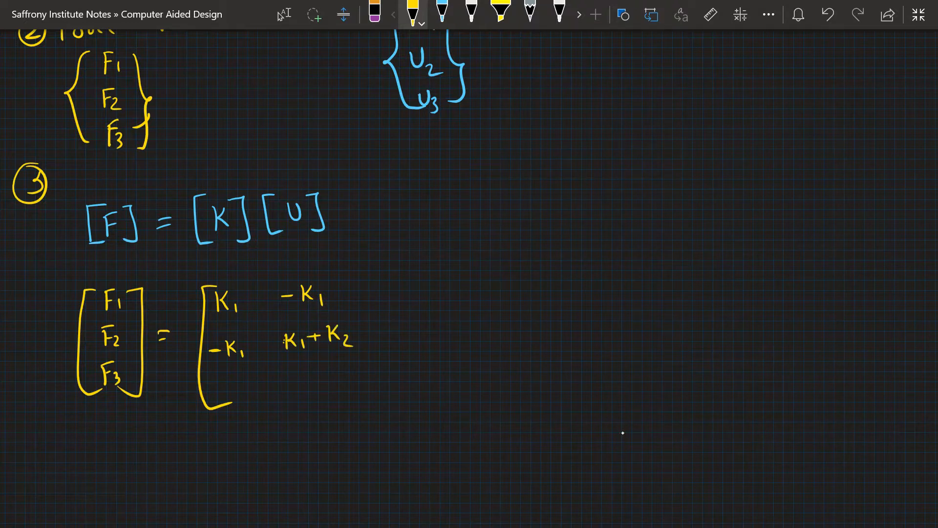
type("-K2")
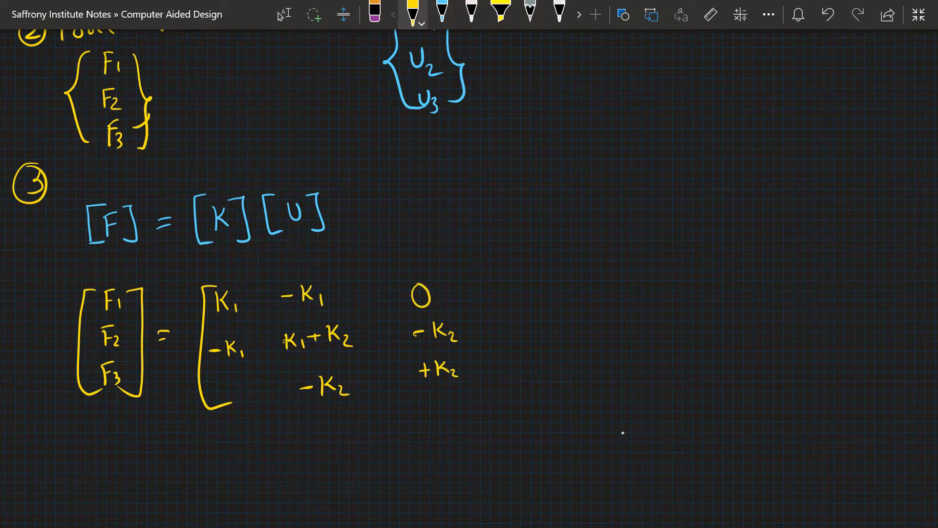
Finish the 3×3 K matrix with its zero entries and closing bracket, times the bracketed U1, U2, U3 column
left_click_drag(460, 276, 490, 389)
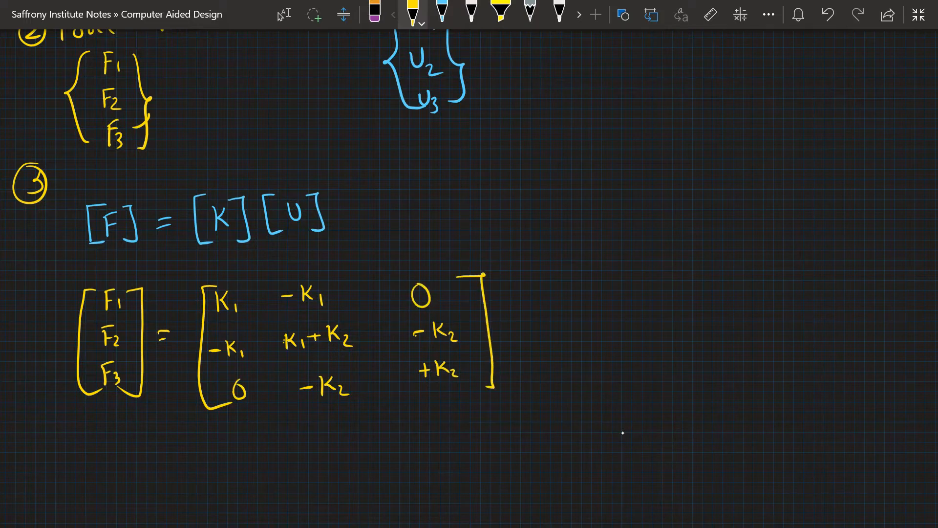
left_click_drag(527, 260, 527, 398)
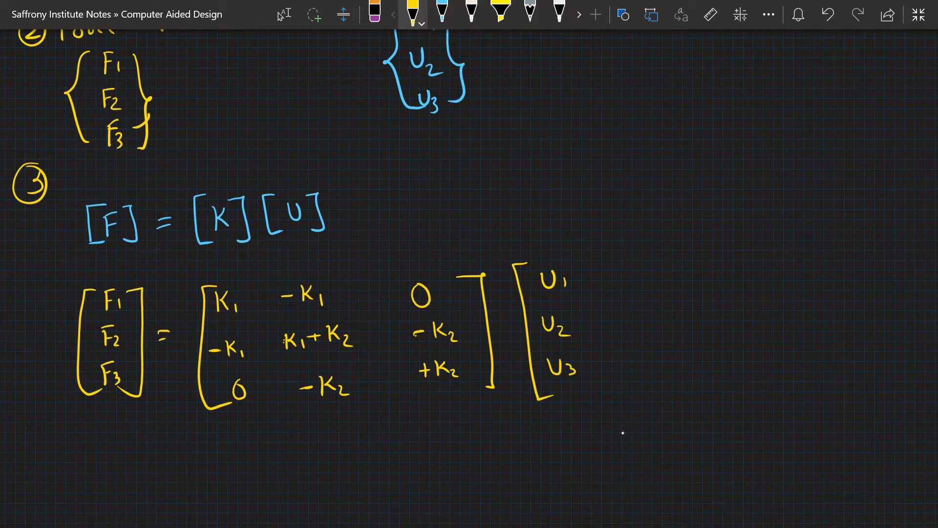
left_click_drag(590, 263, 589, 392)
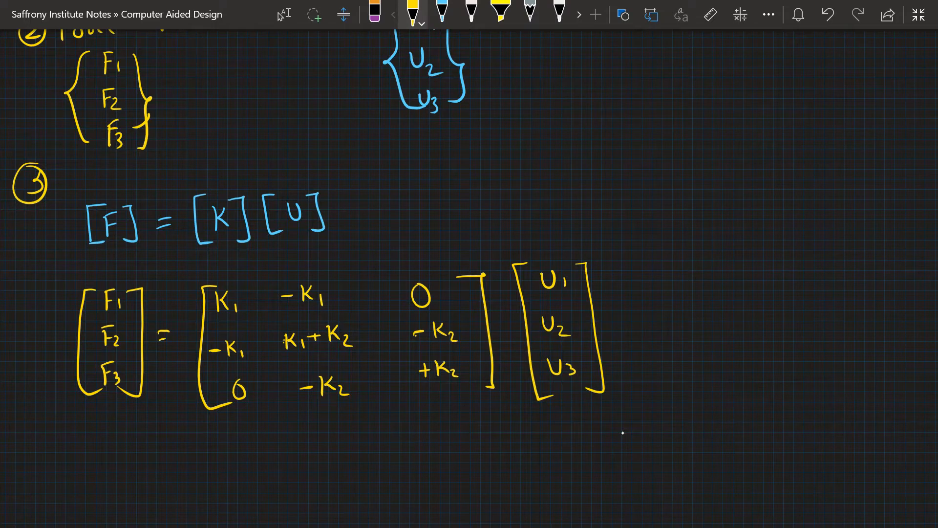